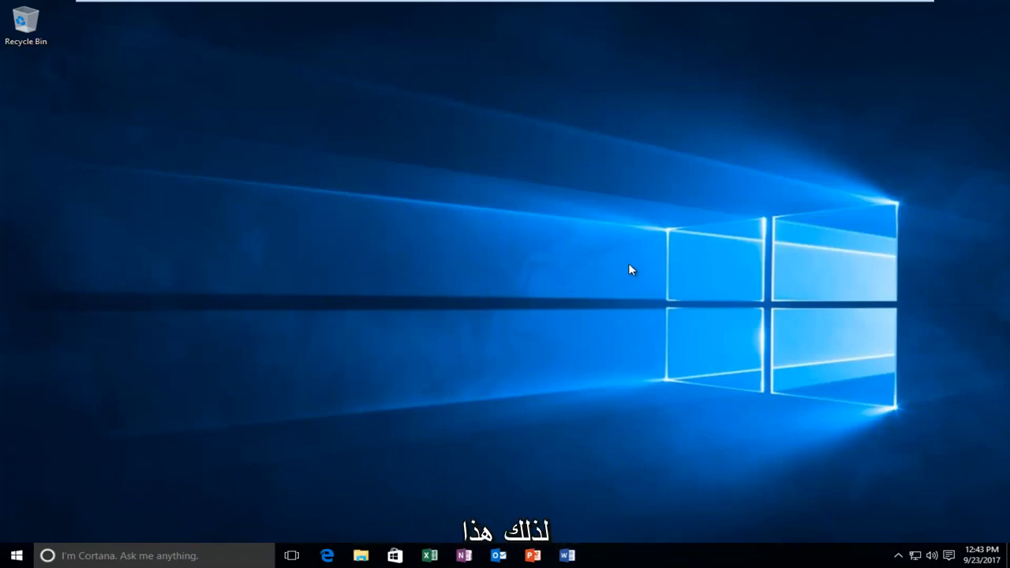
pyautogui.moveTo(553, 187)
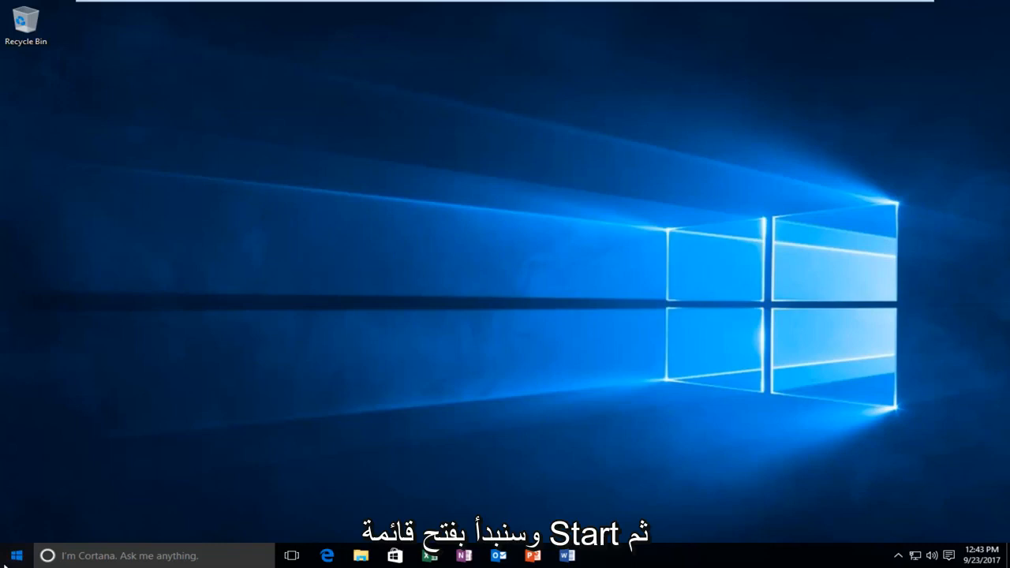
# Search the Start menu for 'local group policy' and then 'gpedit'
pyautogui.click(13, 556)
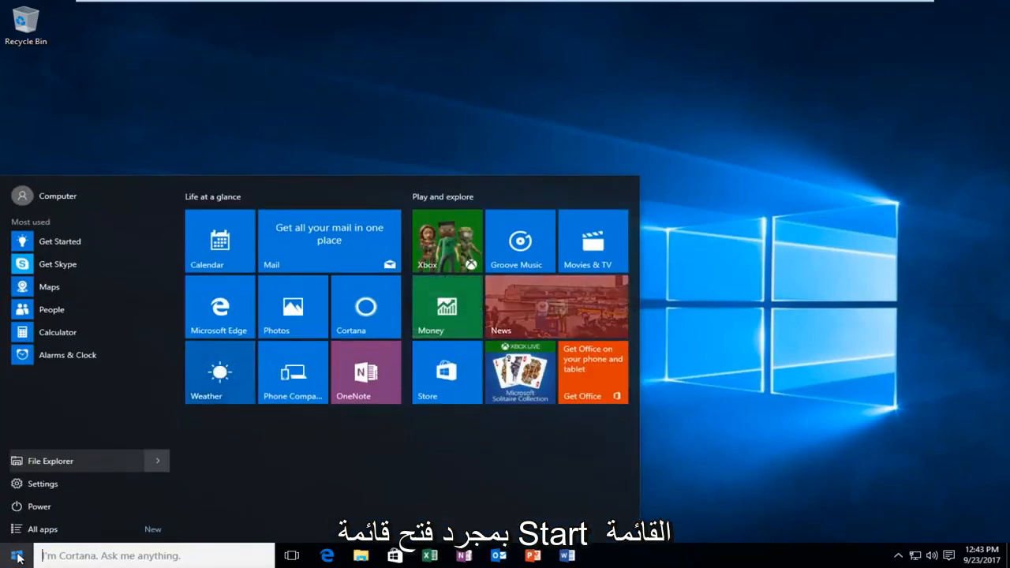
pyautogui.write('local group policy')
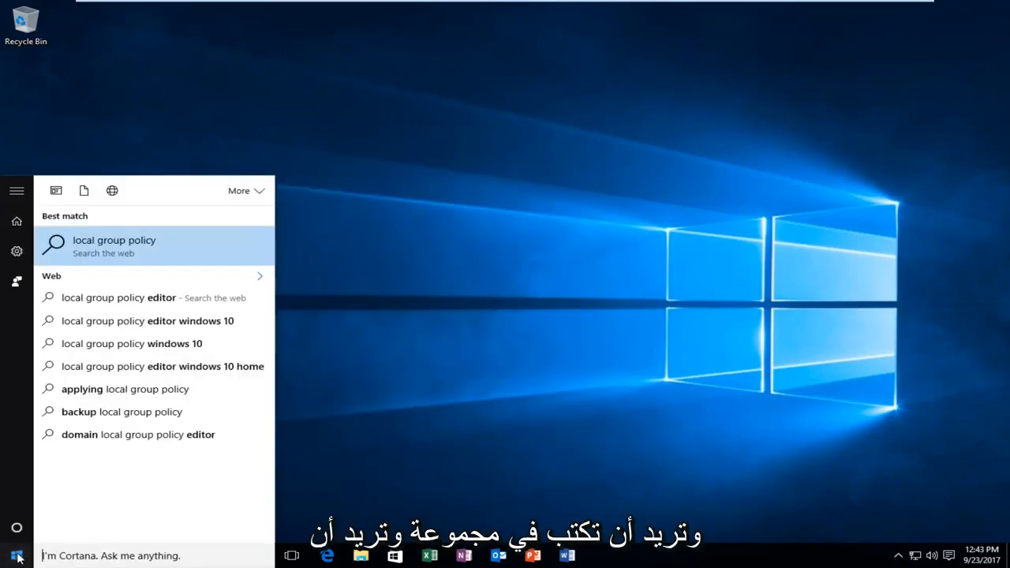
pyautogui.click(16, 221)
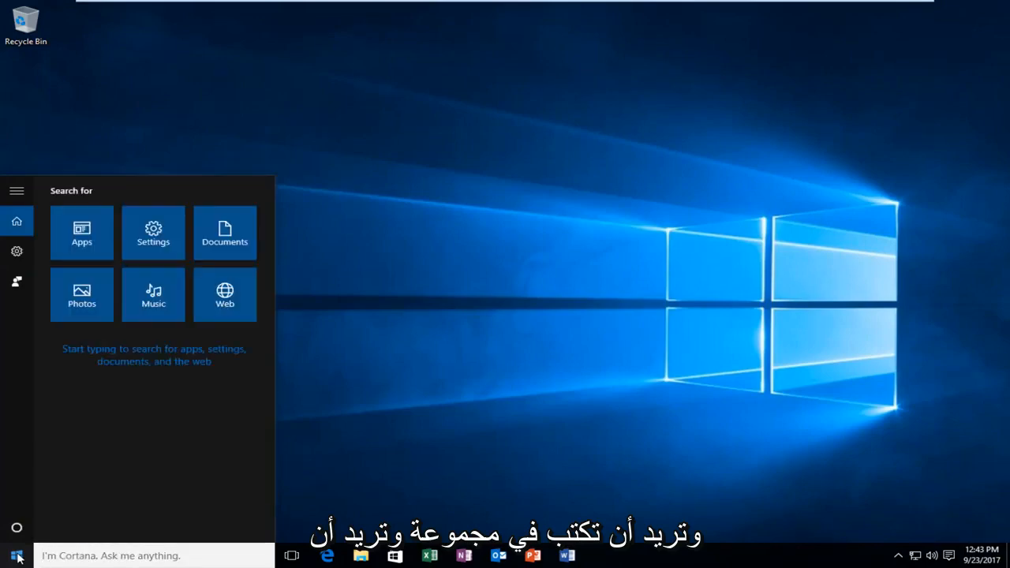
pyautogui.write('gpedit')
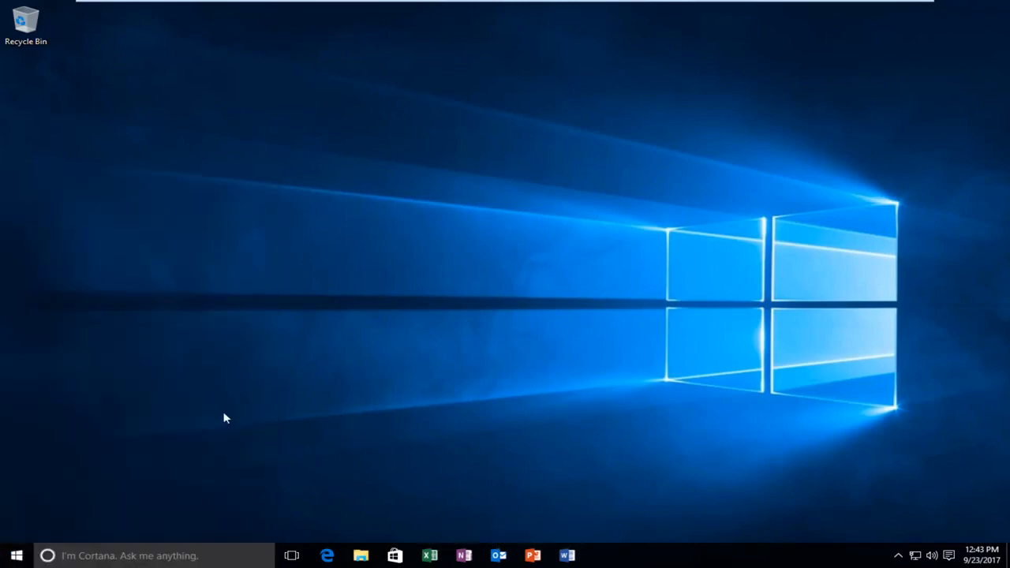
# Search again for 'group' to launch the Local Group Policy Editor
pyautogui.click(15, 555)
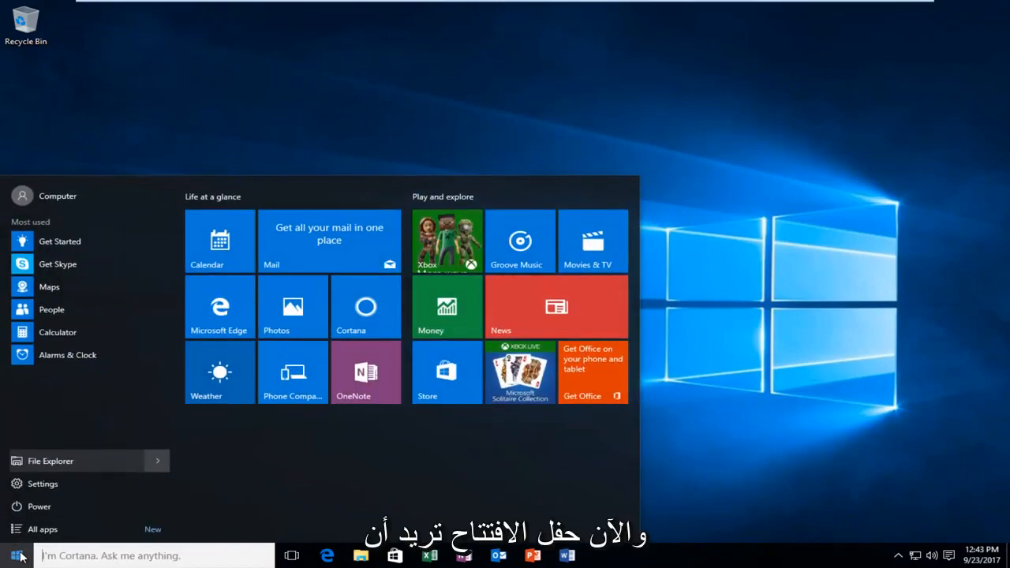
pyautogui.write('g')
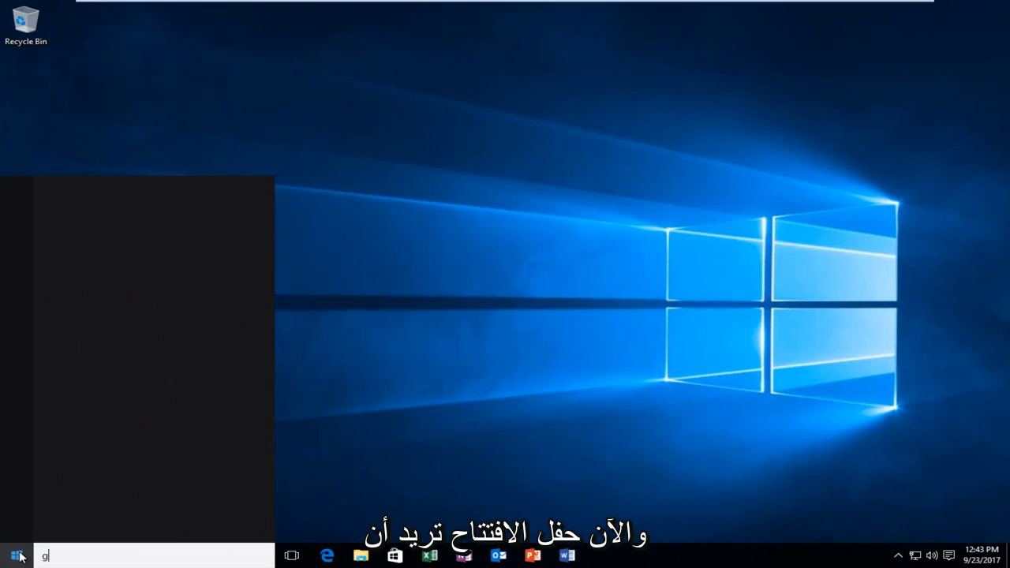
pyautogui.write('roup')
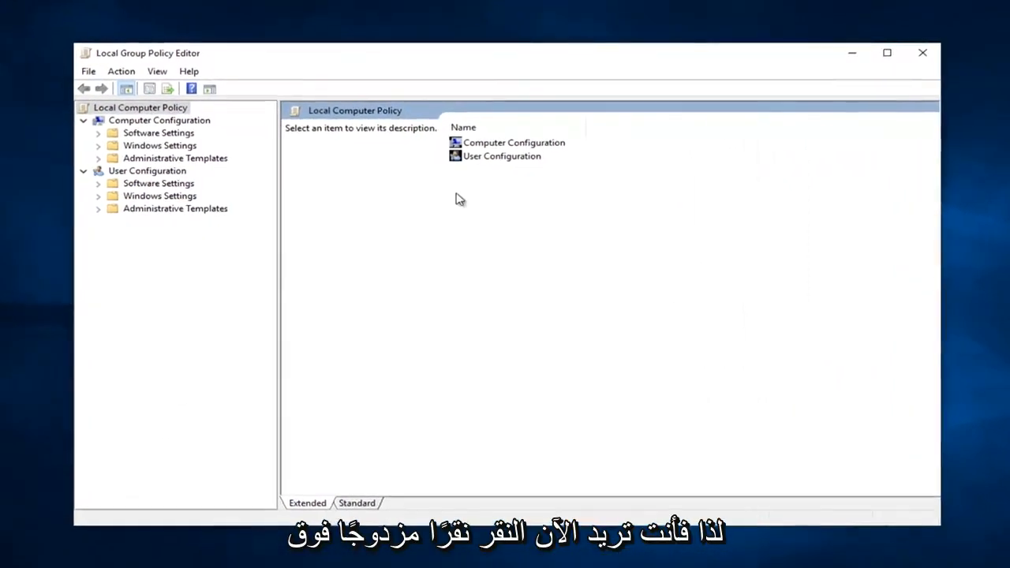
# Navigate User Configuration > Administrative Templates to Attachment Manager and select the moderate-risk inclusion list policy
pyautogui.click(502, 157)
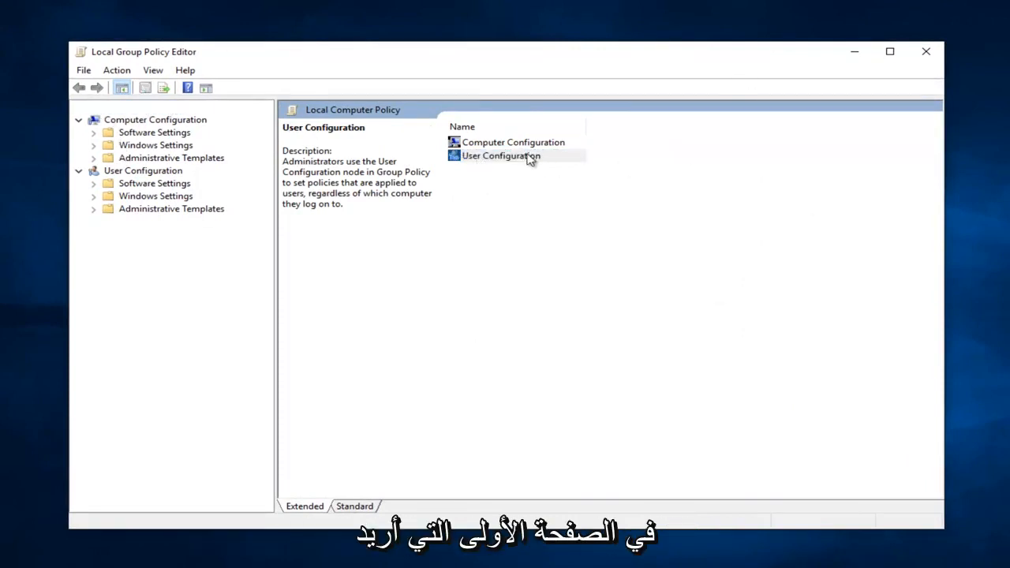
pyautogui.doubleClick(502, 156)
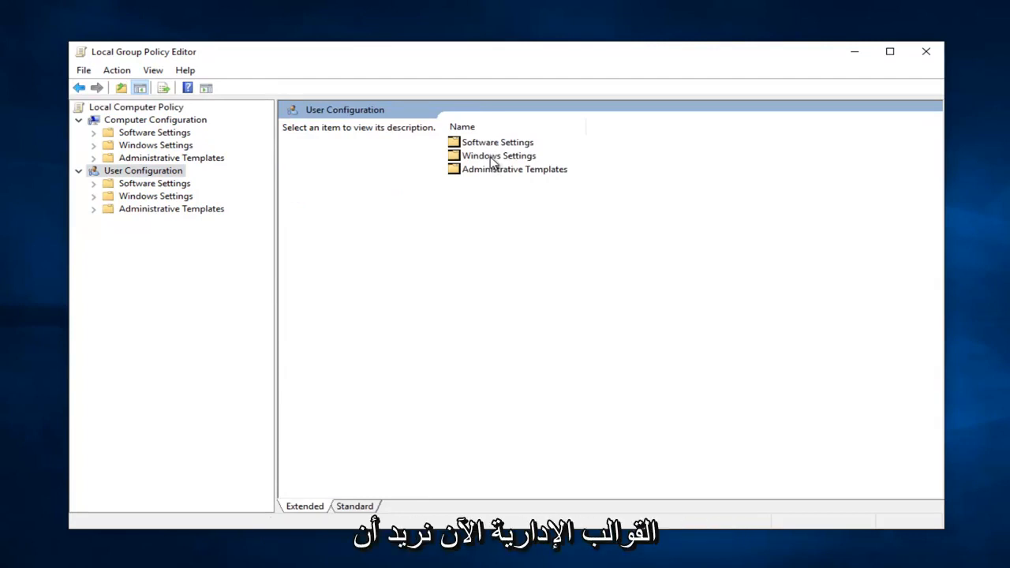
pyautogui.click(170, 209)
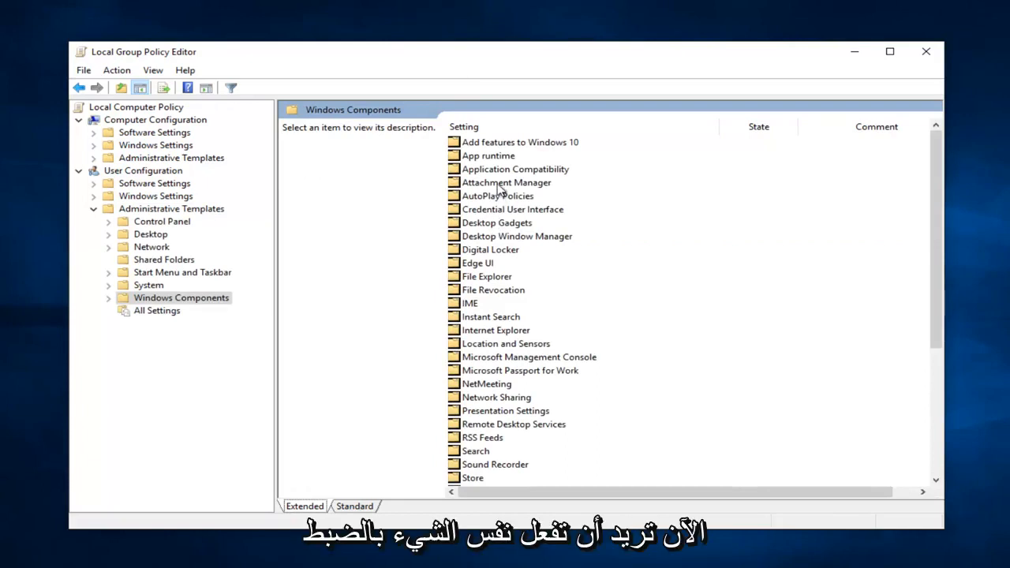
pyautogui.click(508, 184)
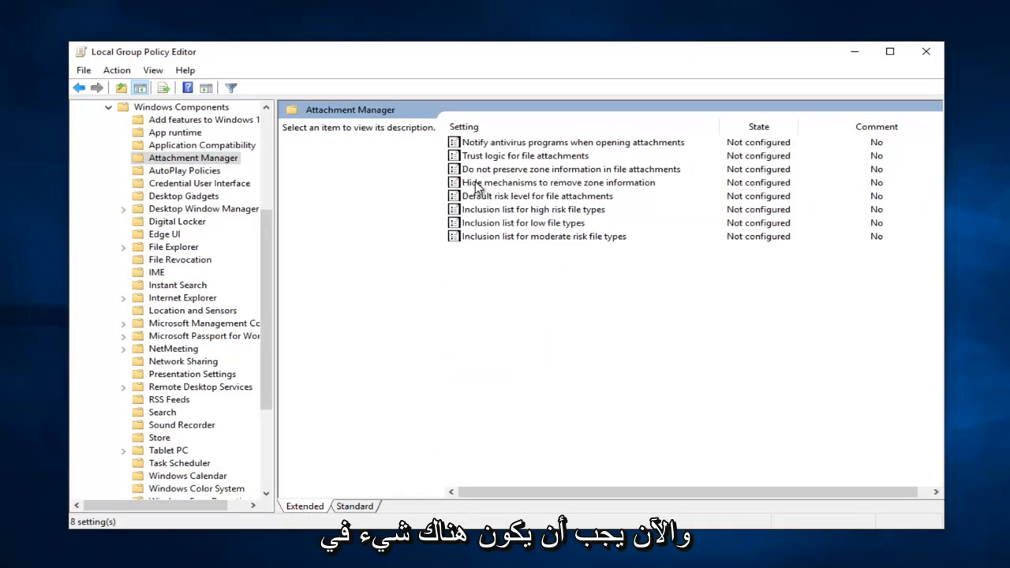
pyautogui.moveTo(482, 245)
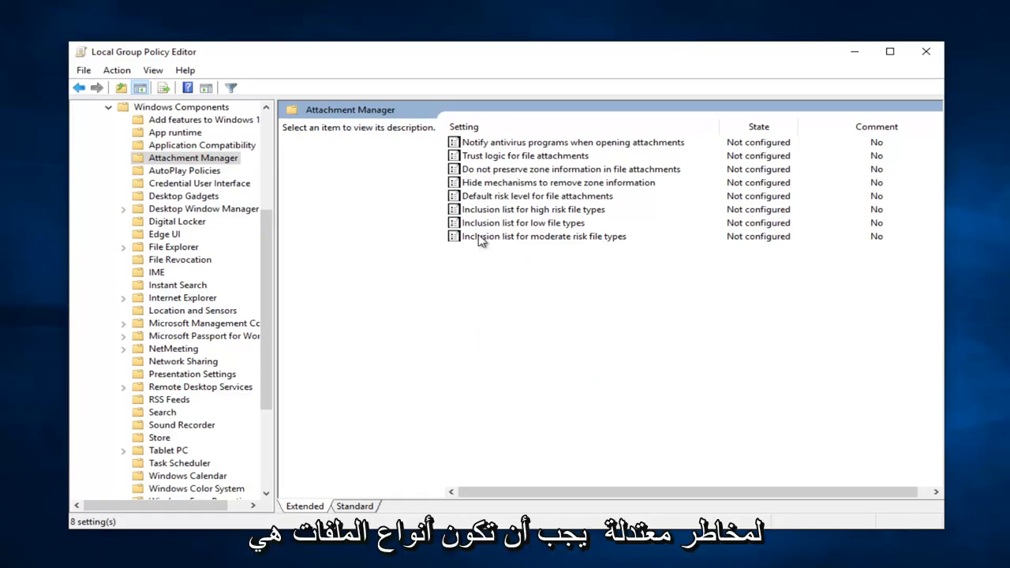
pyautogui.moveTo(594, 243)
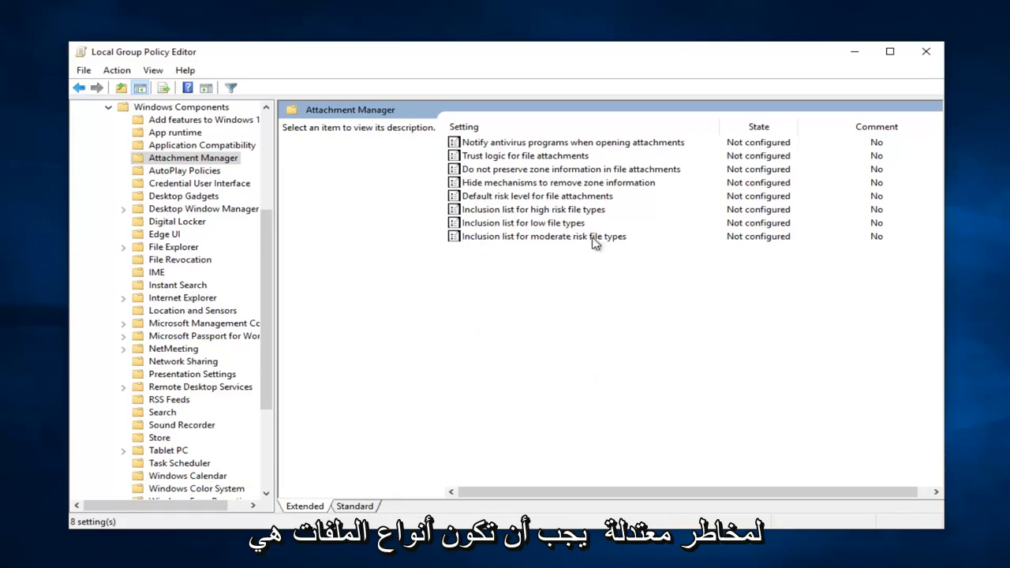
pyautogui.click(543, 236)
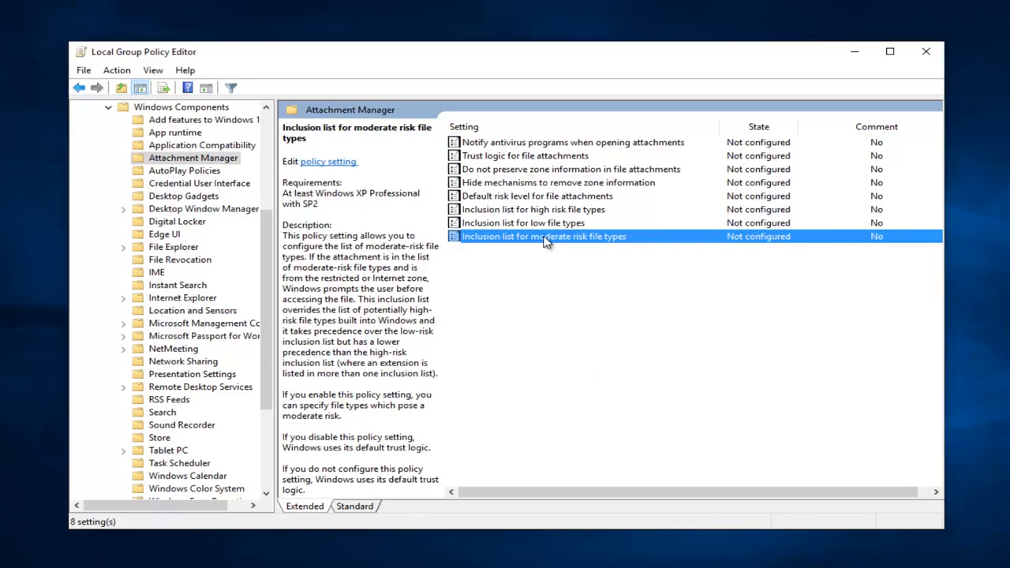
# Set the moderate-risk inclusion list policy to Enabled with '.exe' as the extension
pyautogui.doubleClick(543, 236)
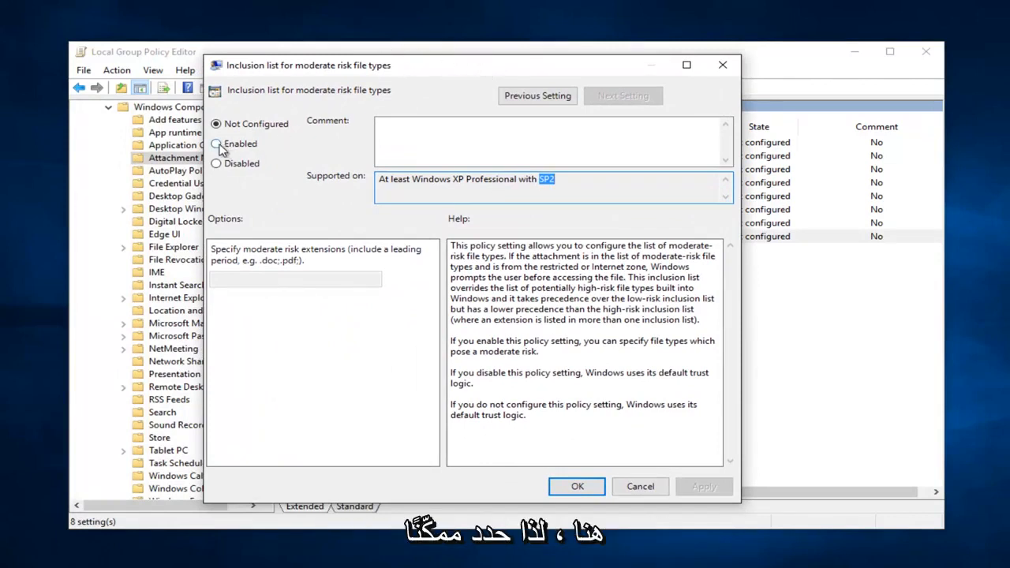
pyautogui.click(216, 143)
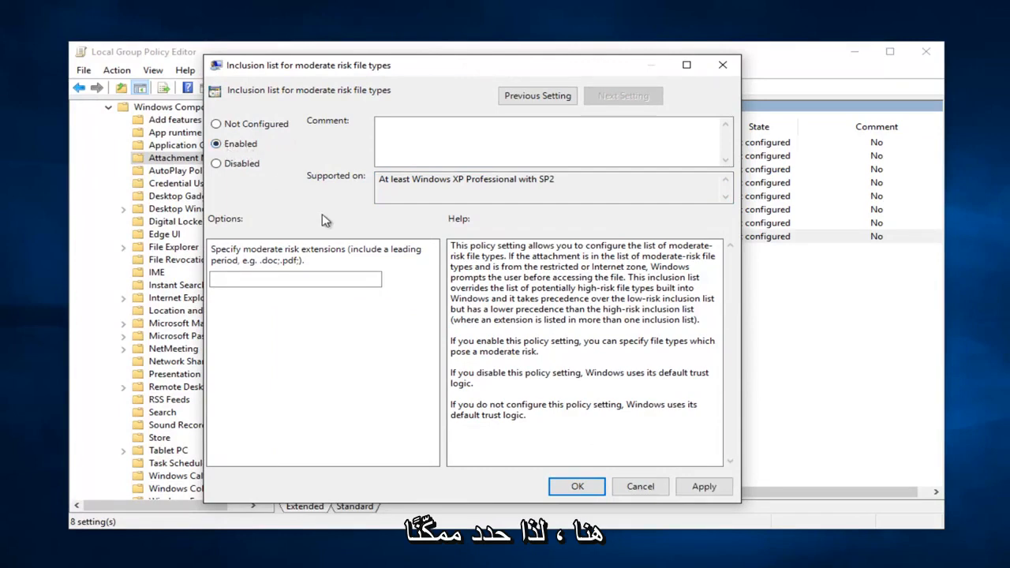
pyautogui.moveTo(298, 259)
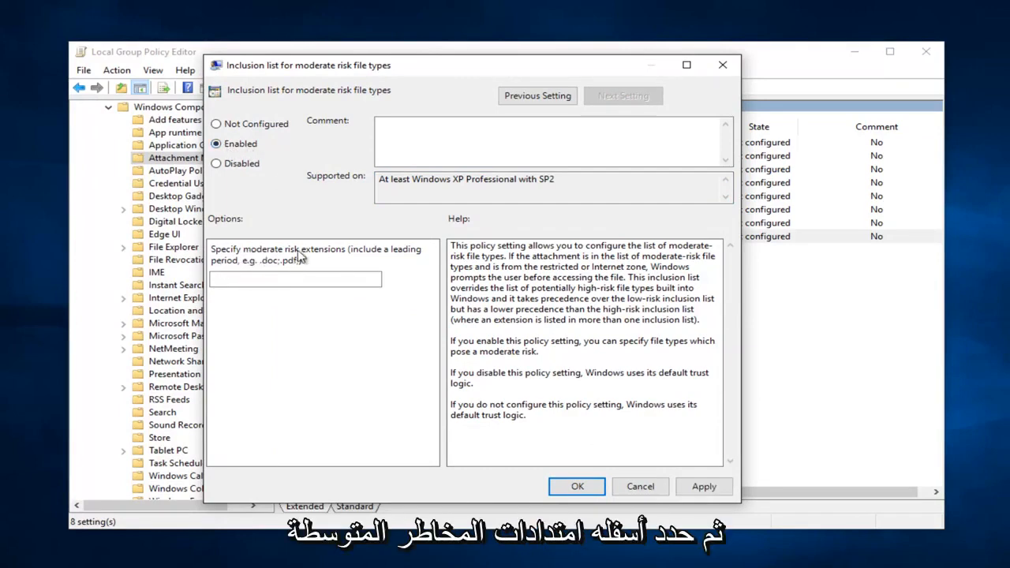
pyautogui.click(294, 278)
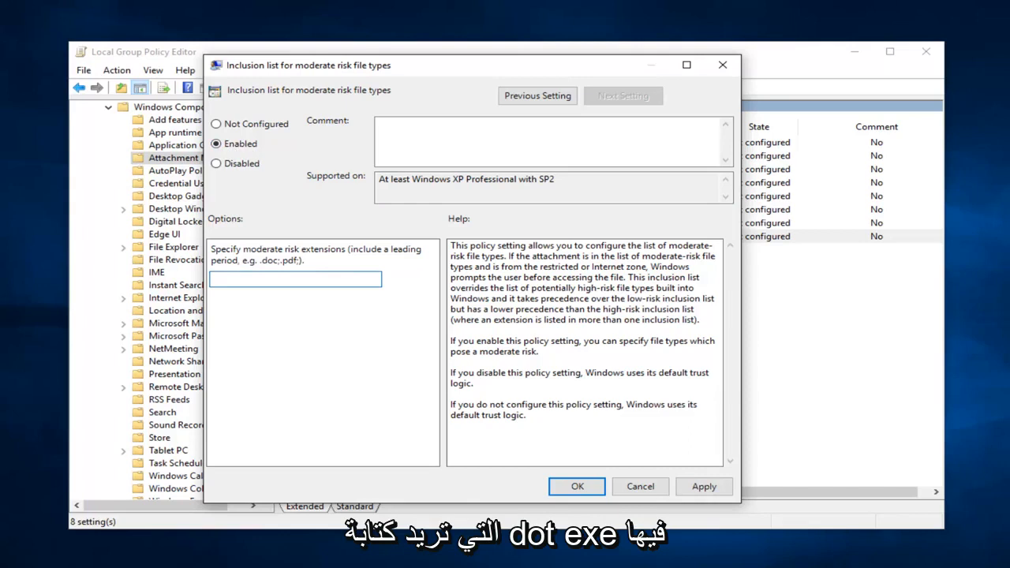
pyautogui.write('.exe')
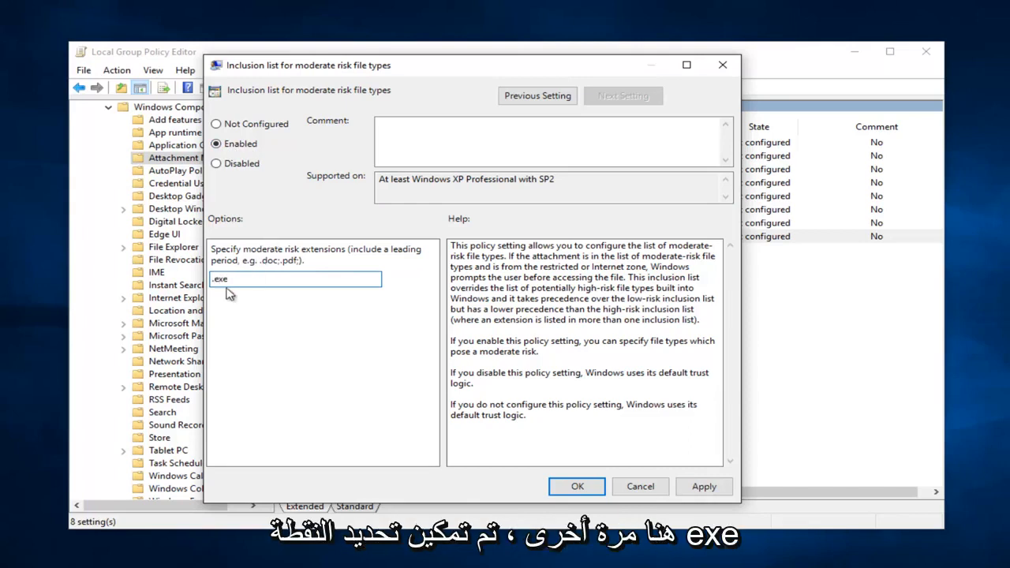
pyautogui.moveTo(265, 199)
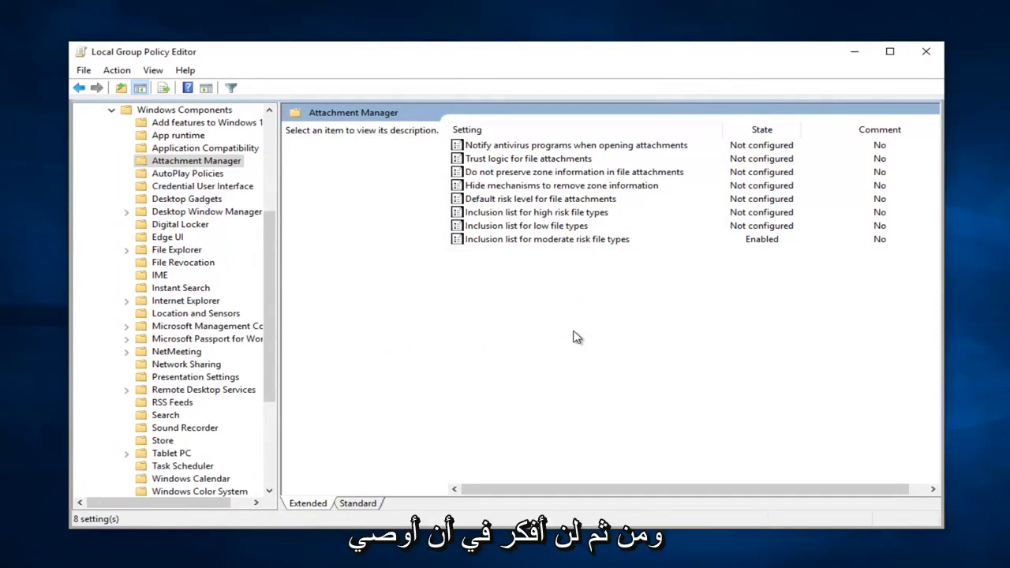
pyautogui.moveTo(679, 298)
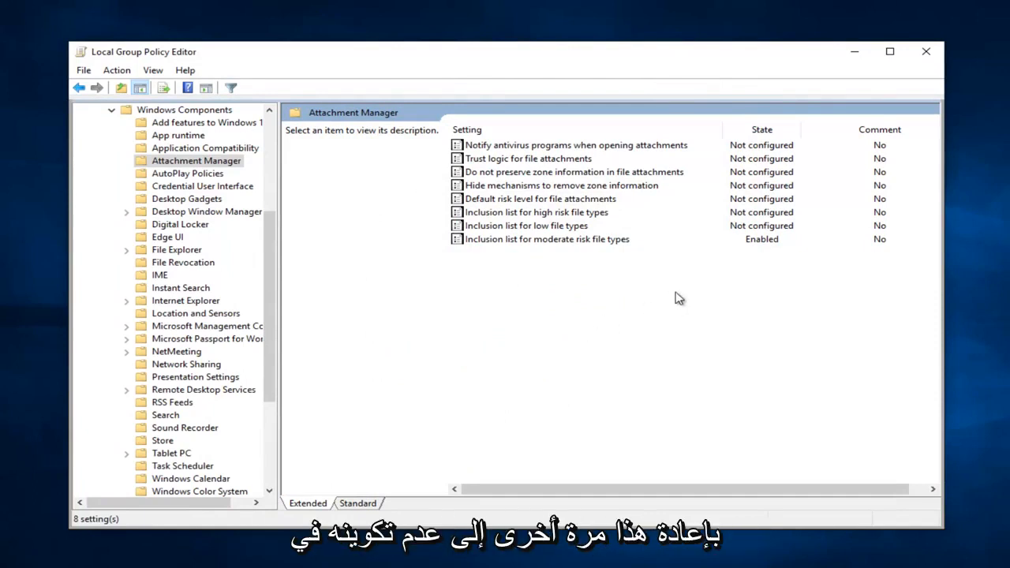
pyautogui.moveTo(537, 282)
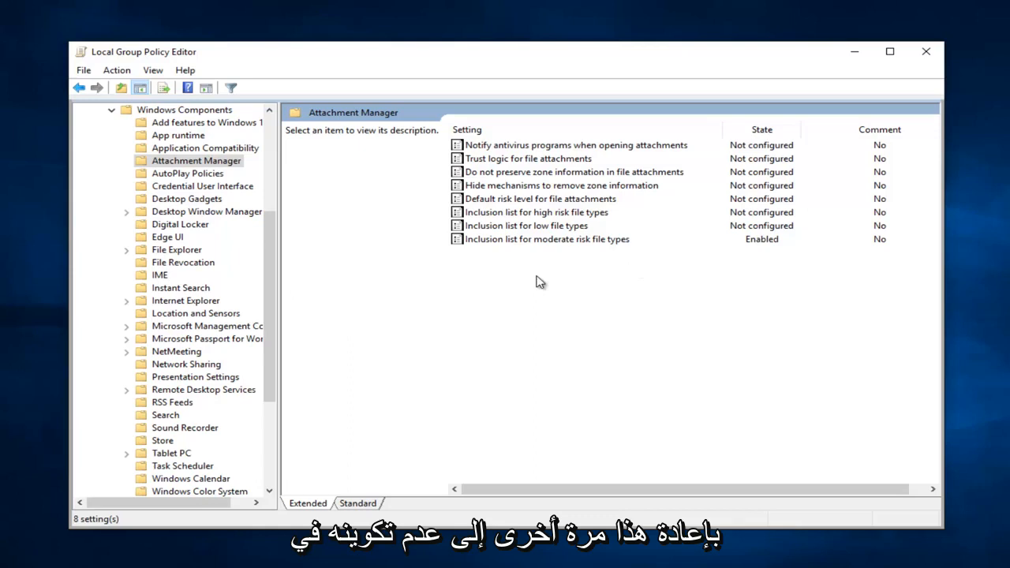
pyautogui.moveTo(549, 250)
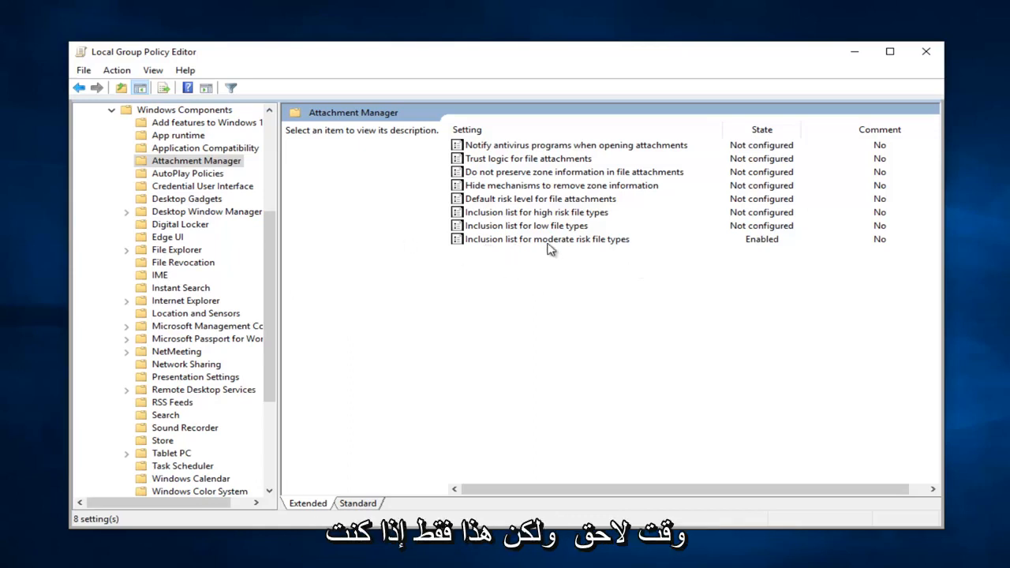
pyautogui.moveTo(638, 345)
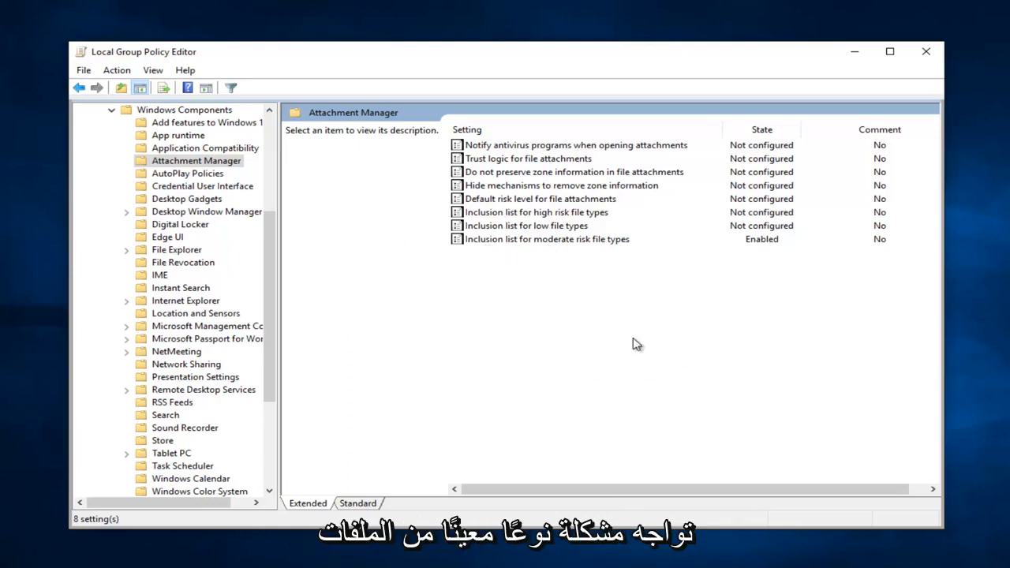
pyautogui.moveTo(635, 357)
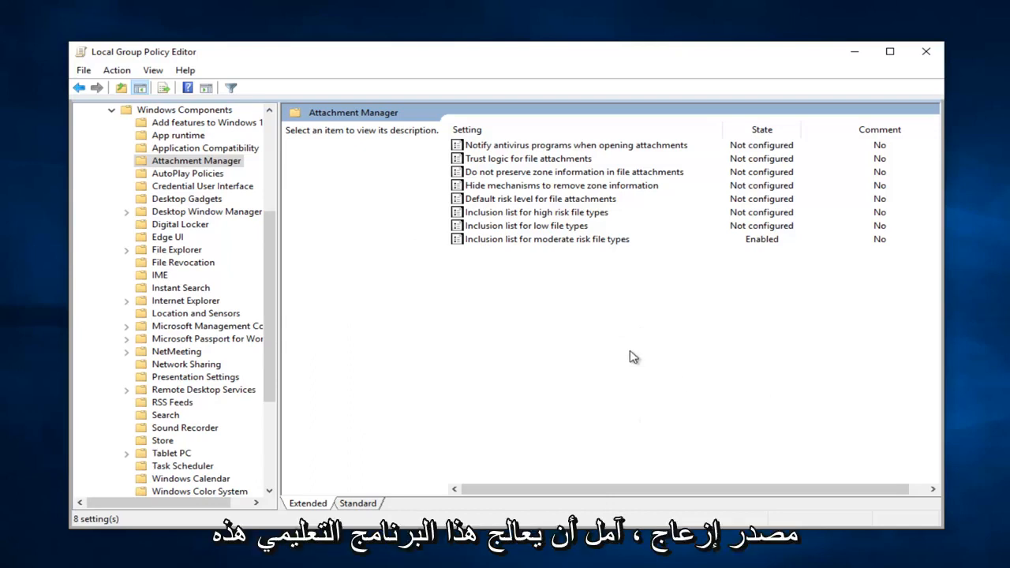
pyautogui.moveTo(666, 297)
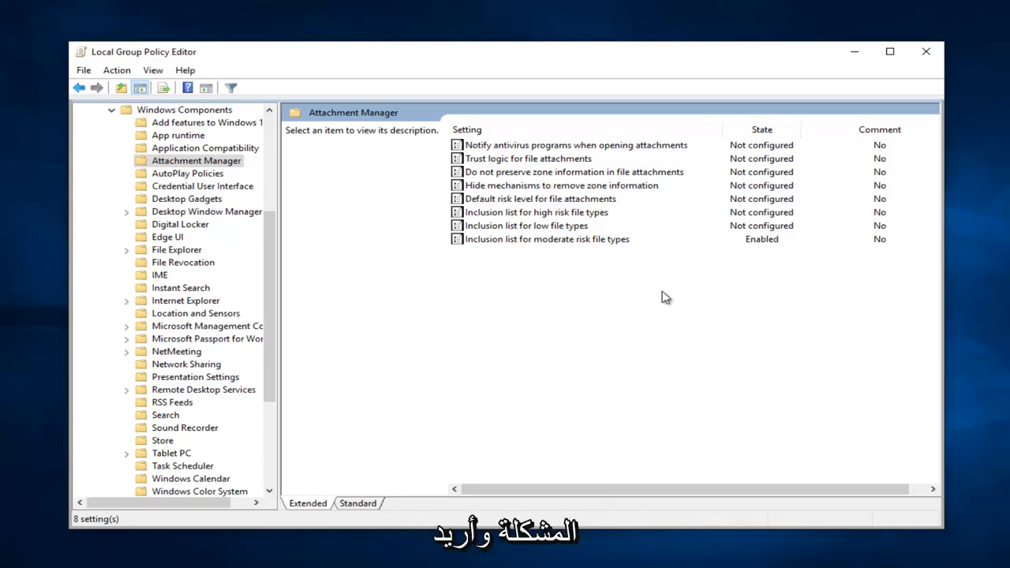
pyautogui.moveTo(543, 234)
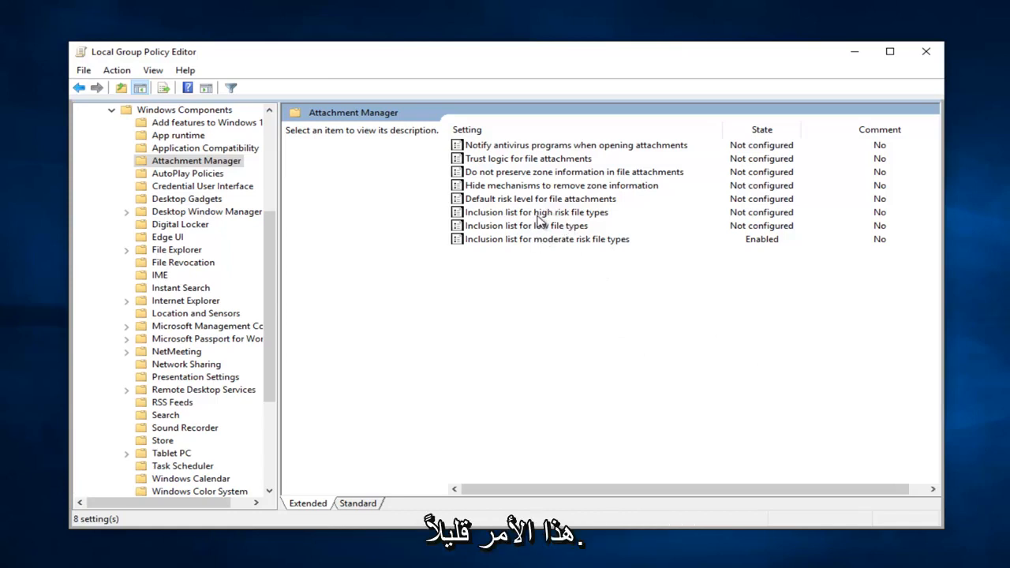
pyautogui.click(537, 211)
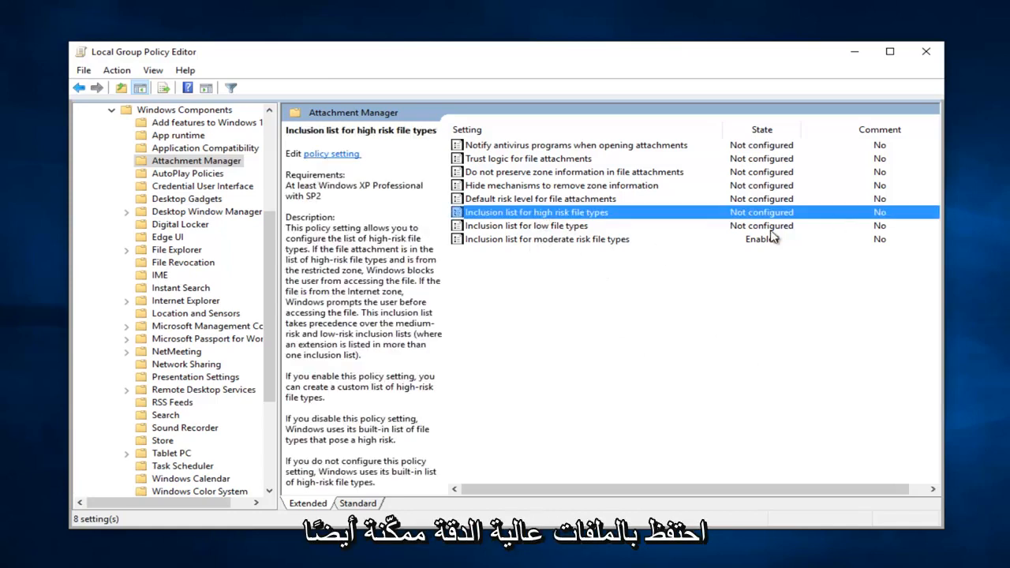
pyautogui.moveTo(614, 261)
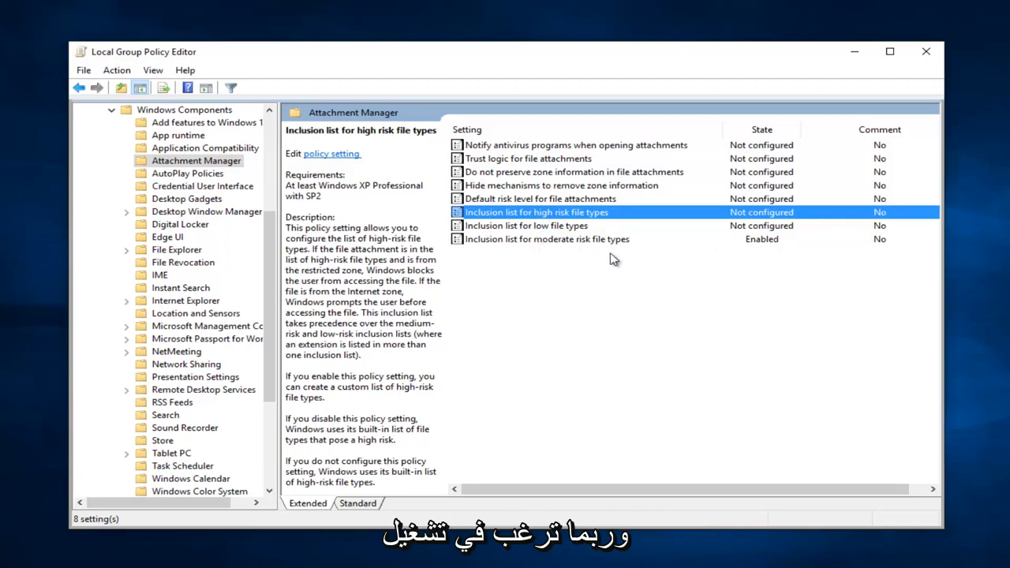
pyautogui.click(526, 224)
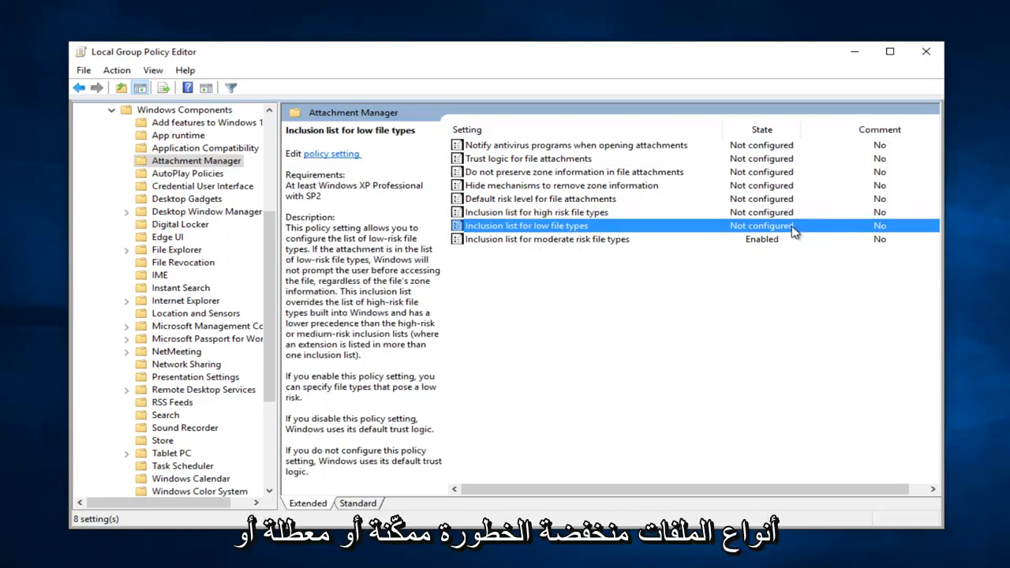
pyautogui.click(546, 240)
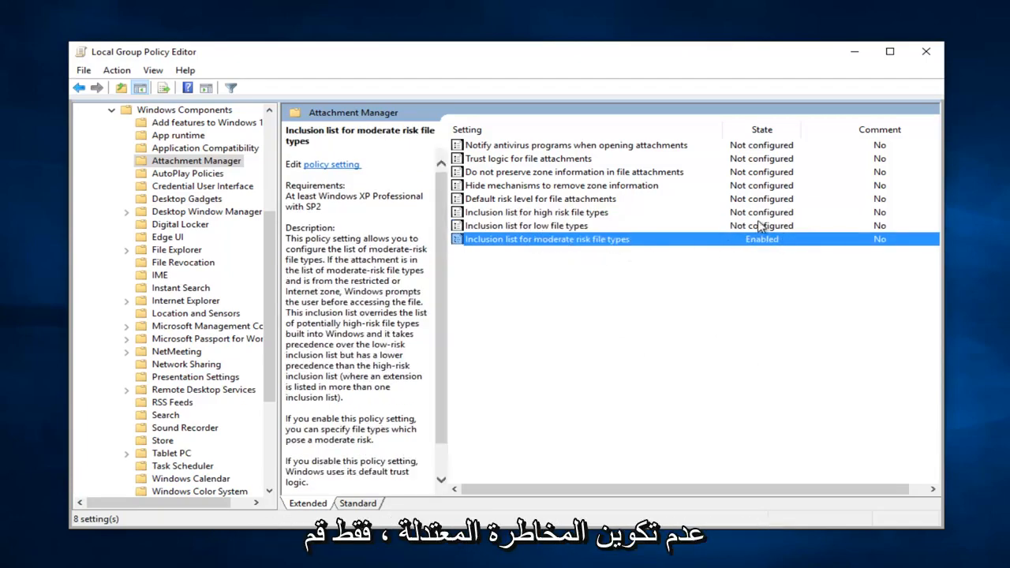
pyautogui.moveTo(597, 244)
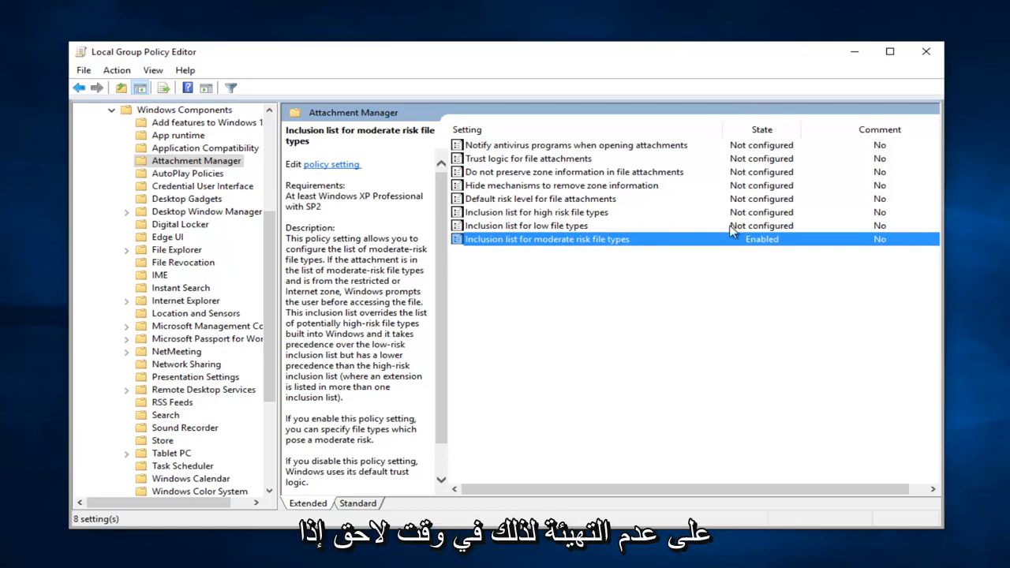
pyautogui.moveTo(691, 243)
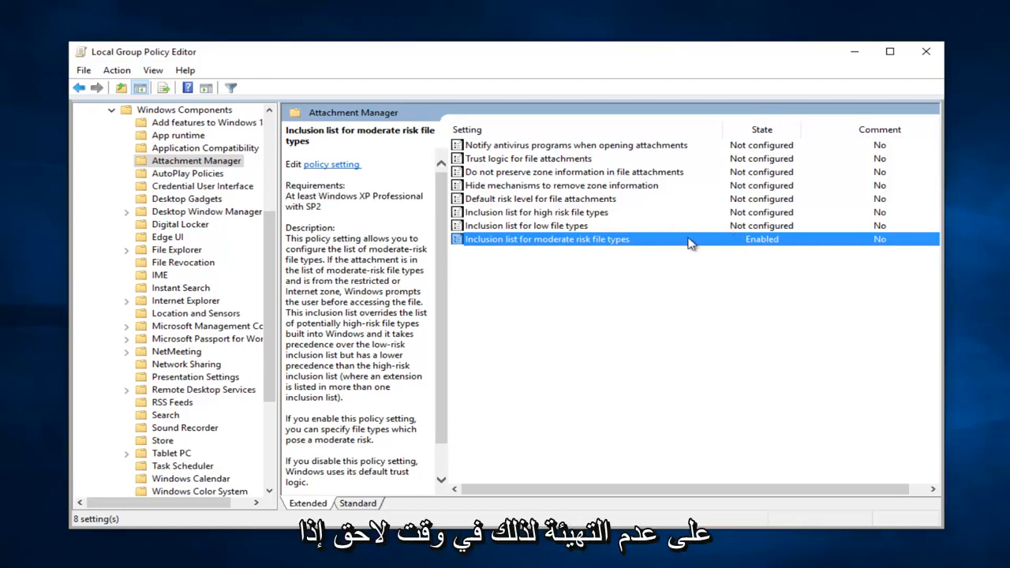